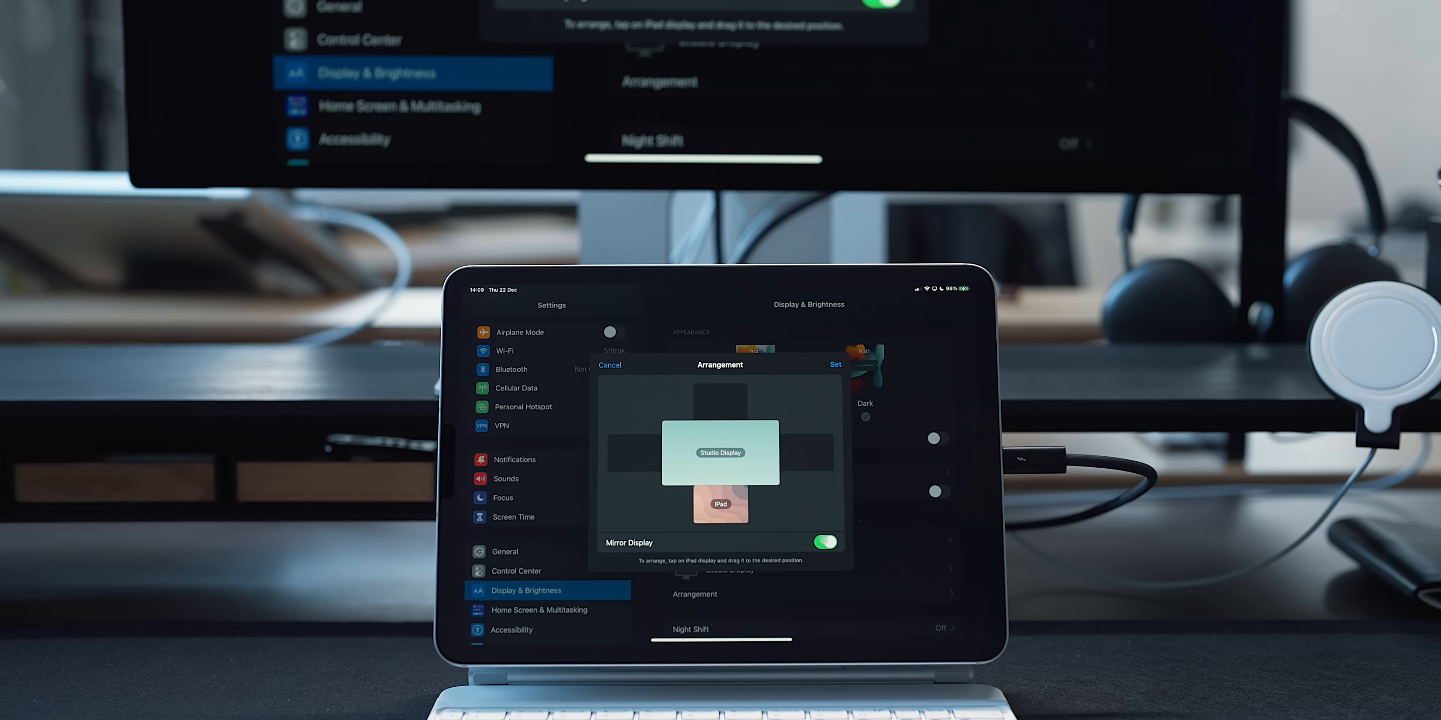
Turn off Mirror Display in the Arrangement sheet so the Studio Display extends the desktop
{"action": "left_click", "coordinate": [825, 542]}
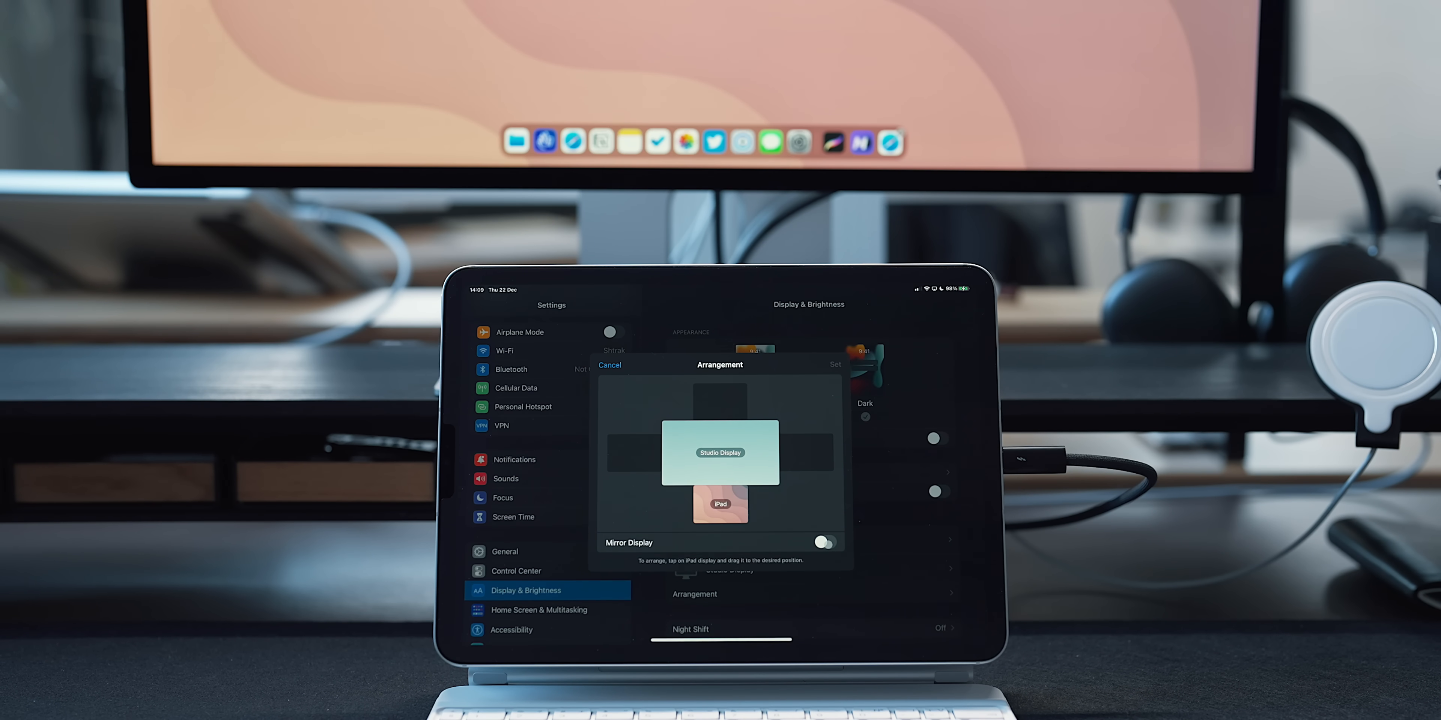